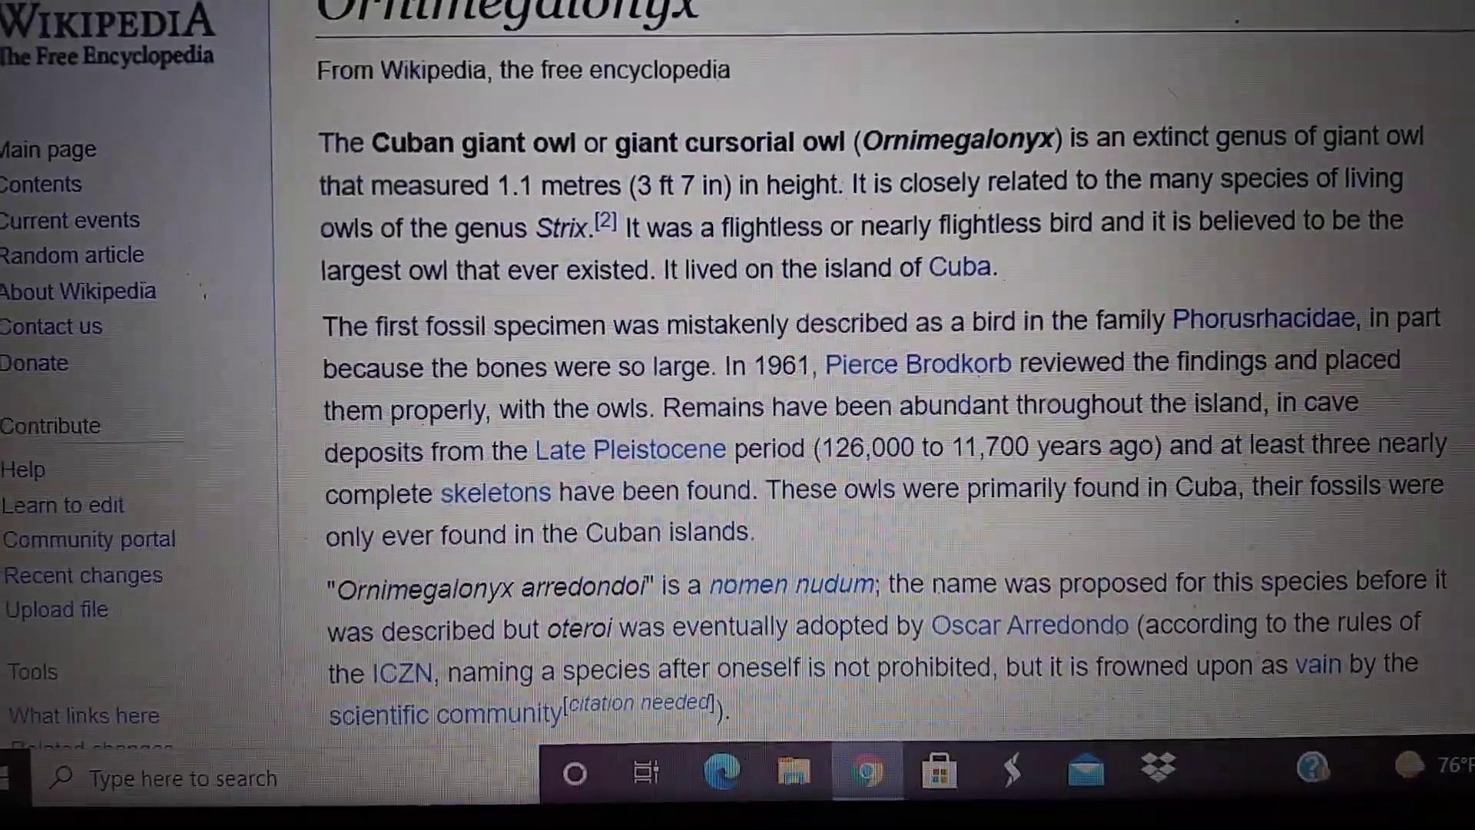
pyautogui.scroll(-3)
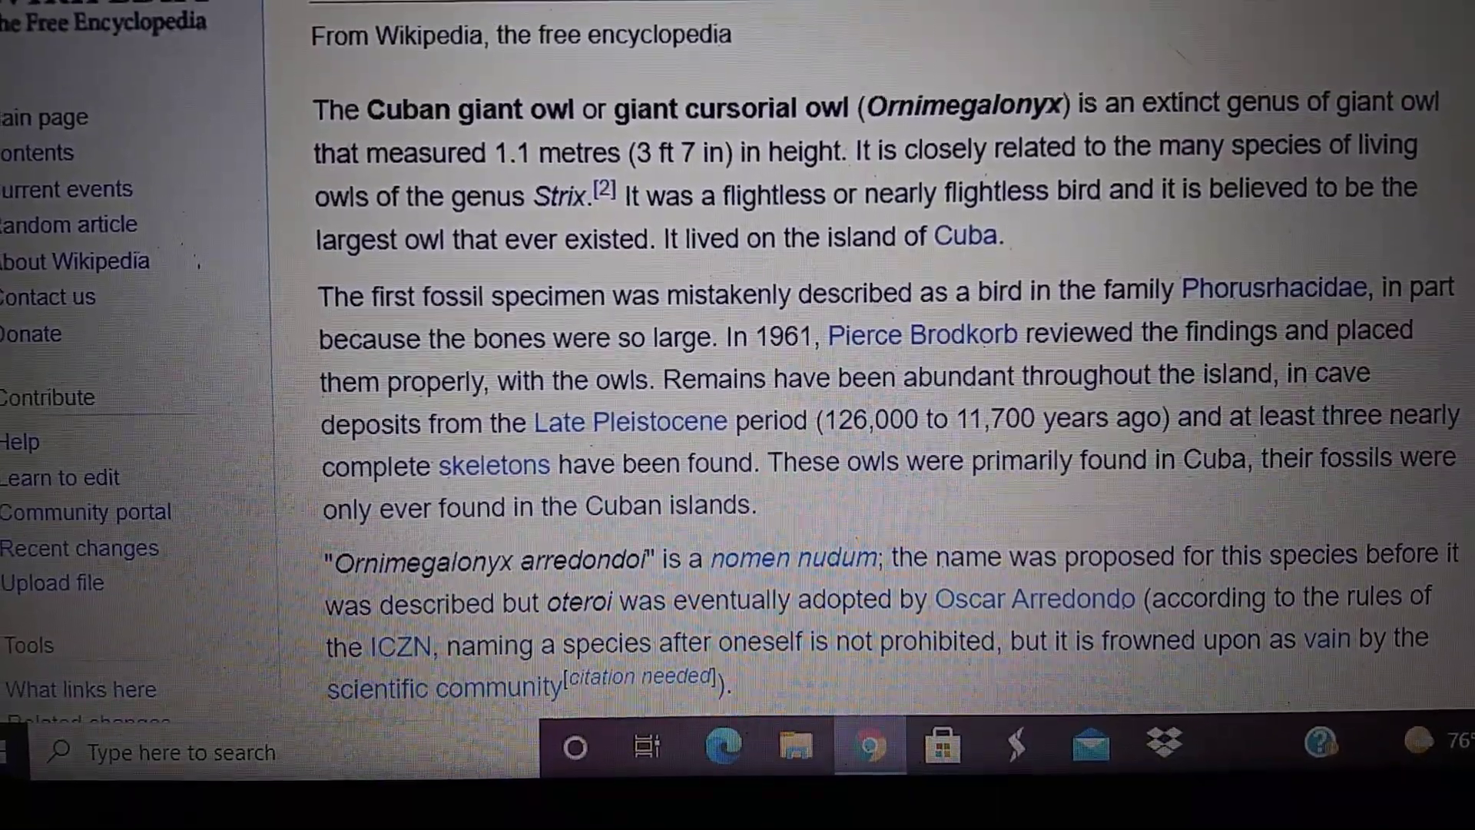
pyautogui.scroll(-3)
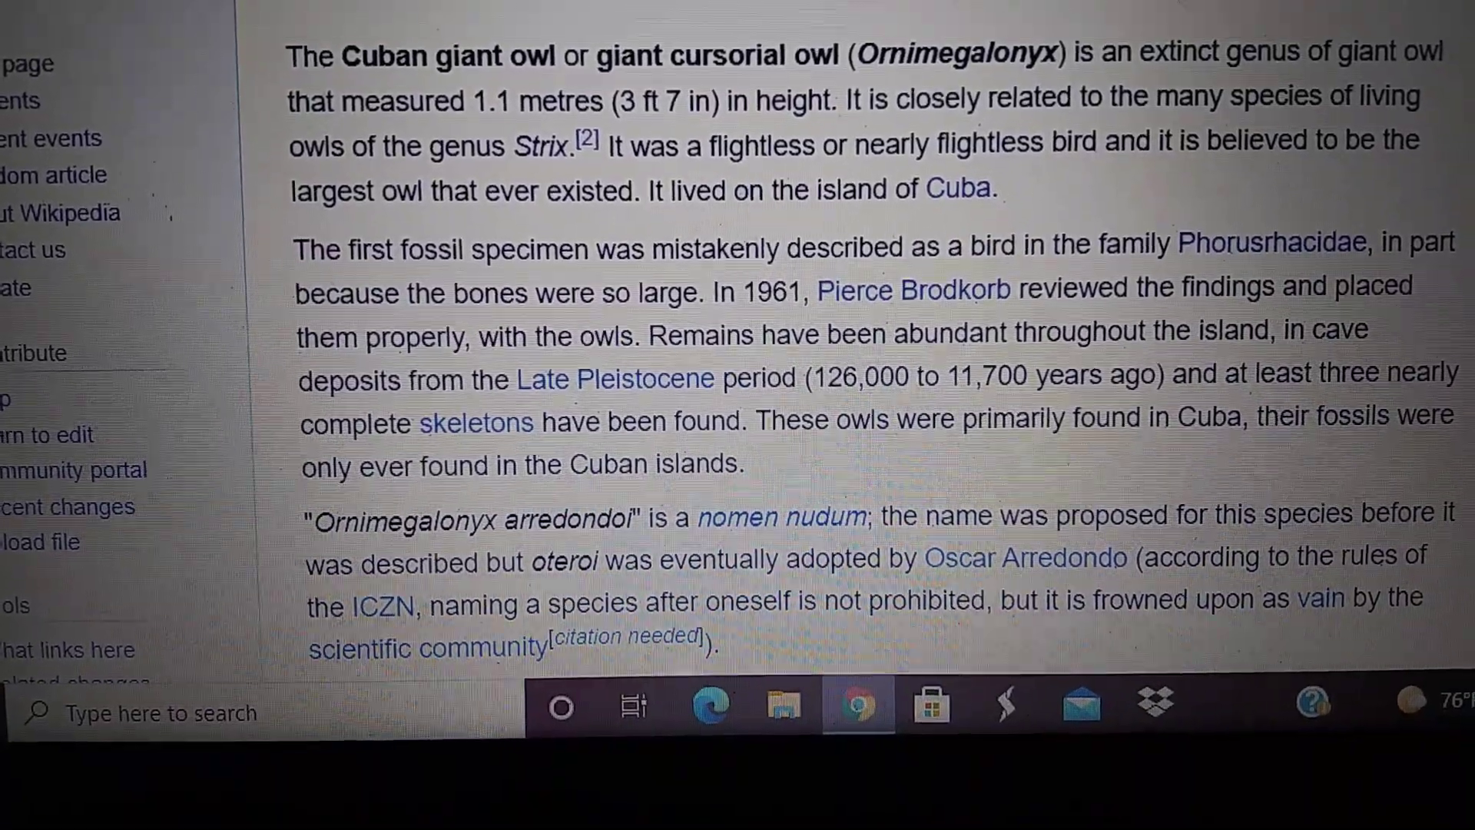
pyautogui.scroll(-3)
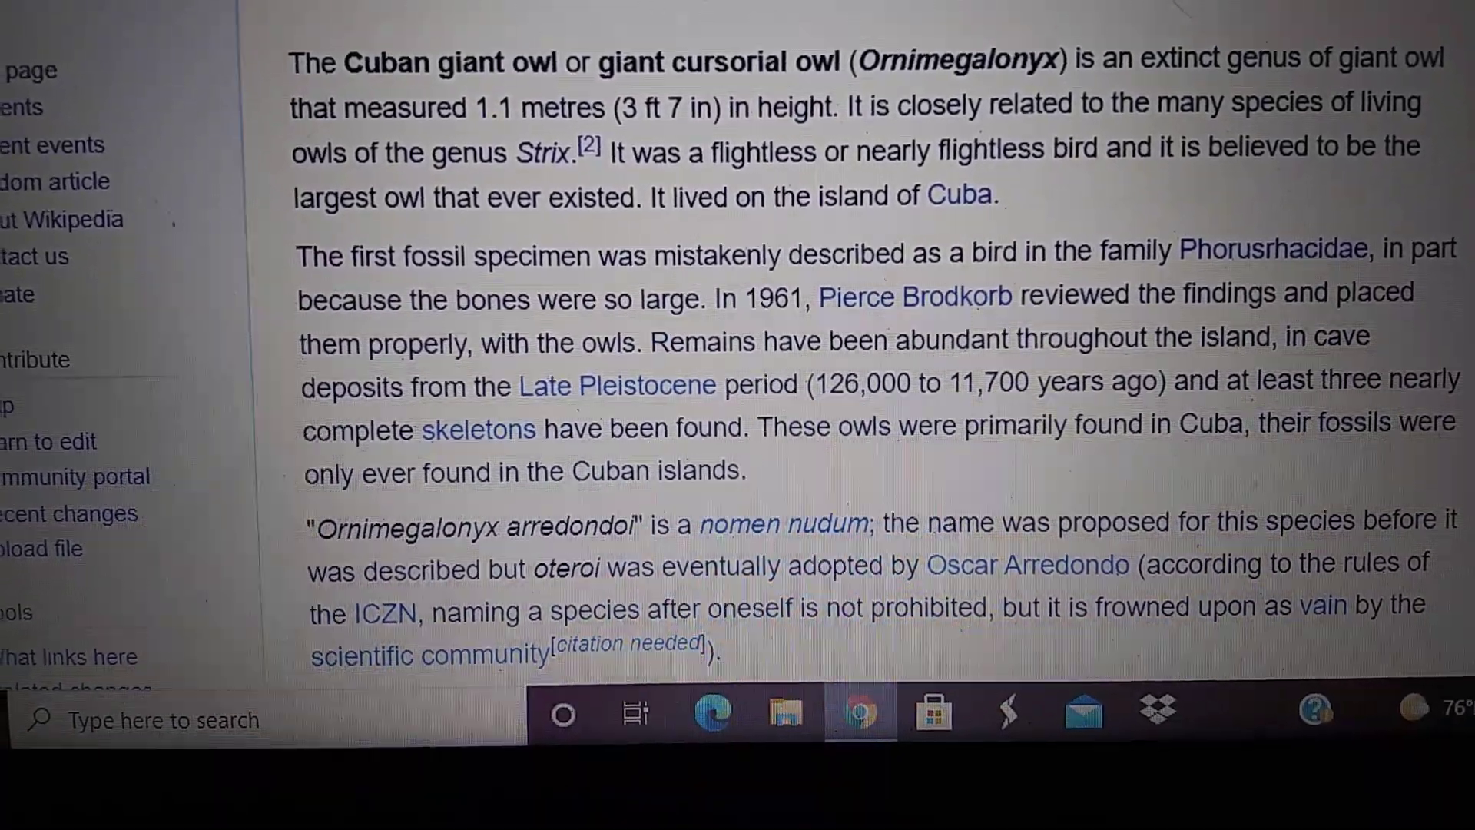
pyautogui.scroll(-3)
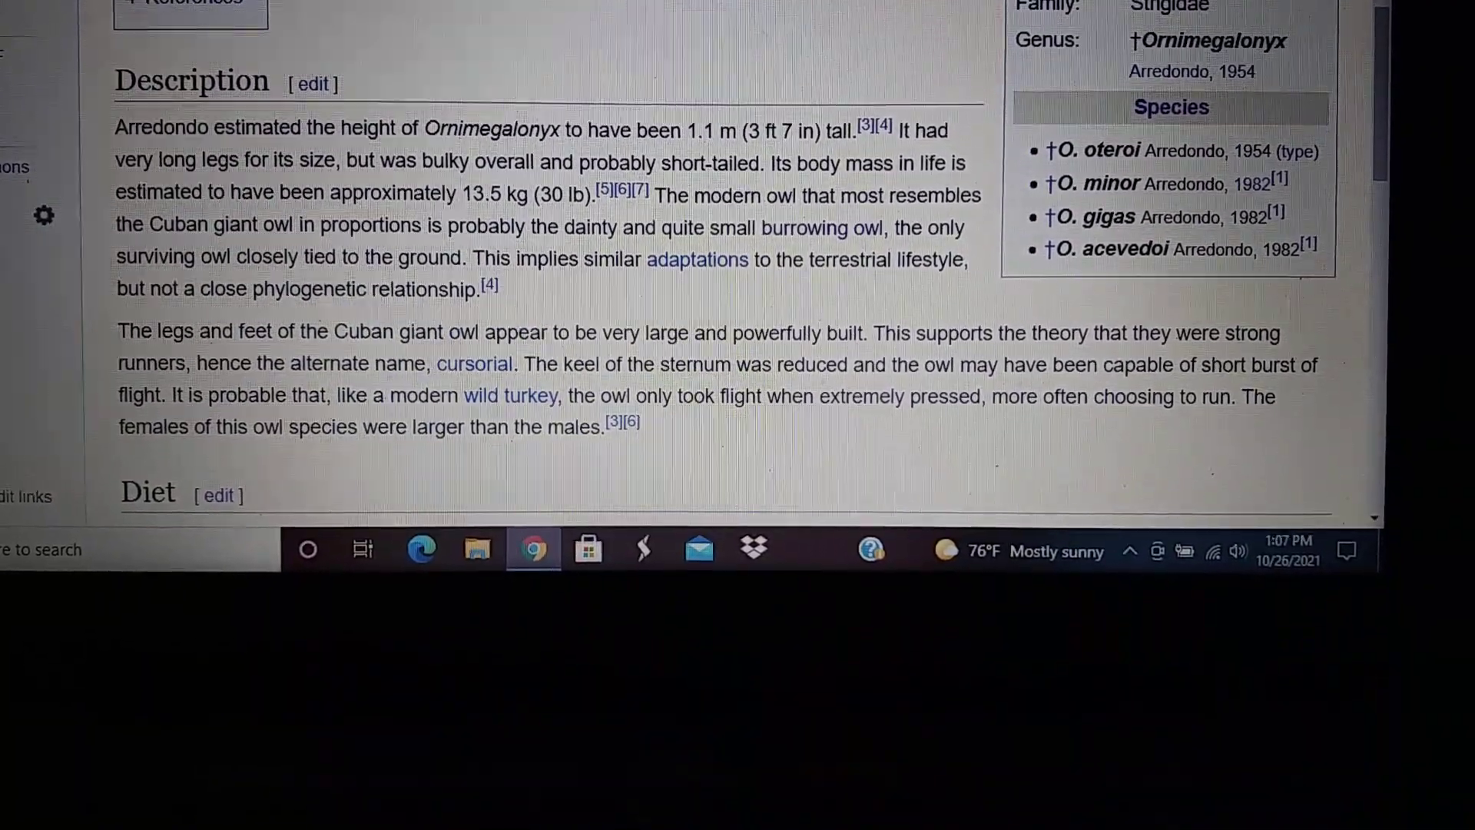
pyautogui.scroll(-3)
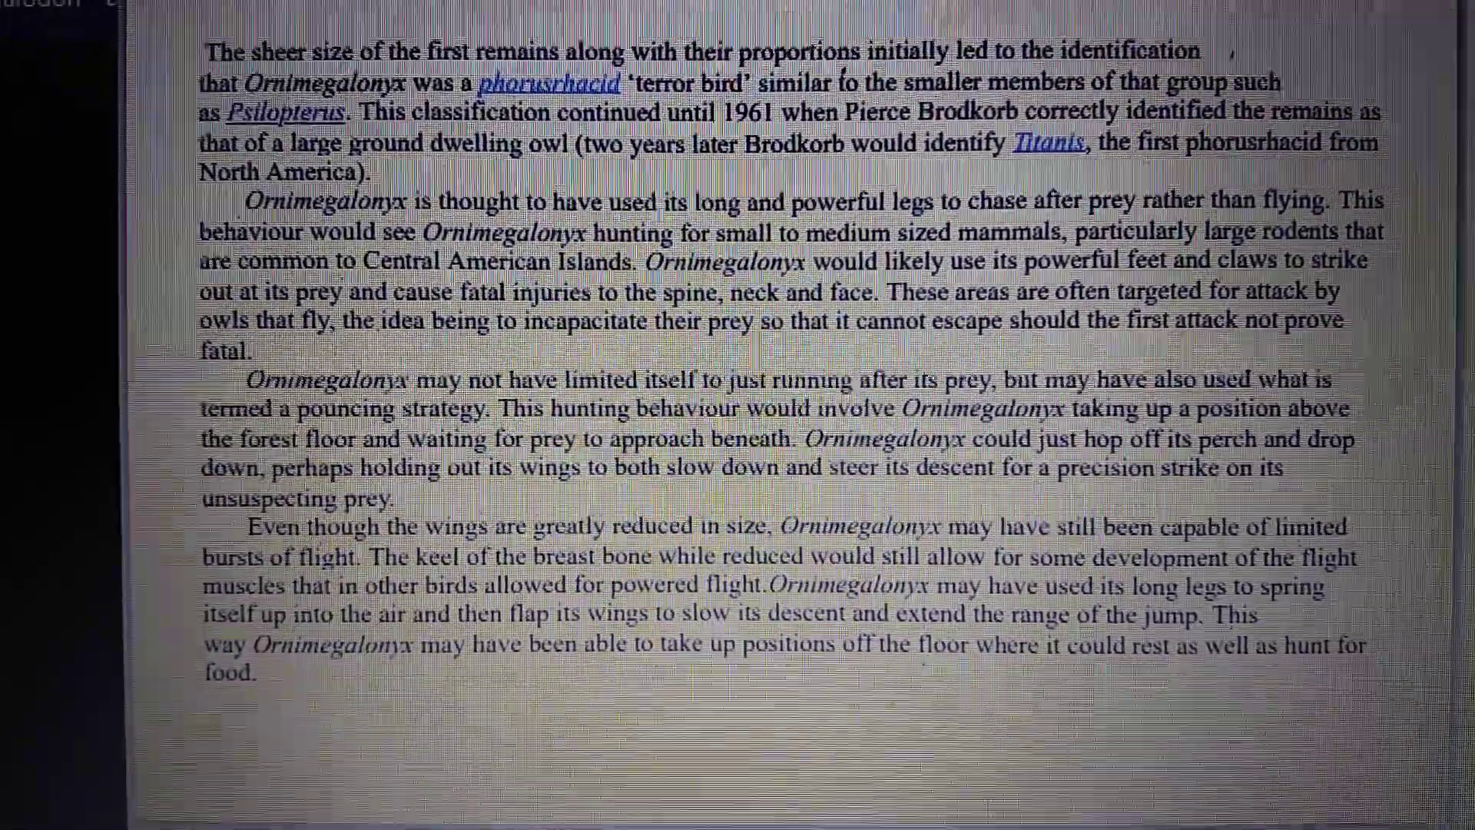
pyautogui.scroll(3)
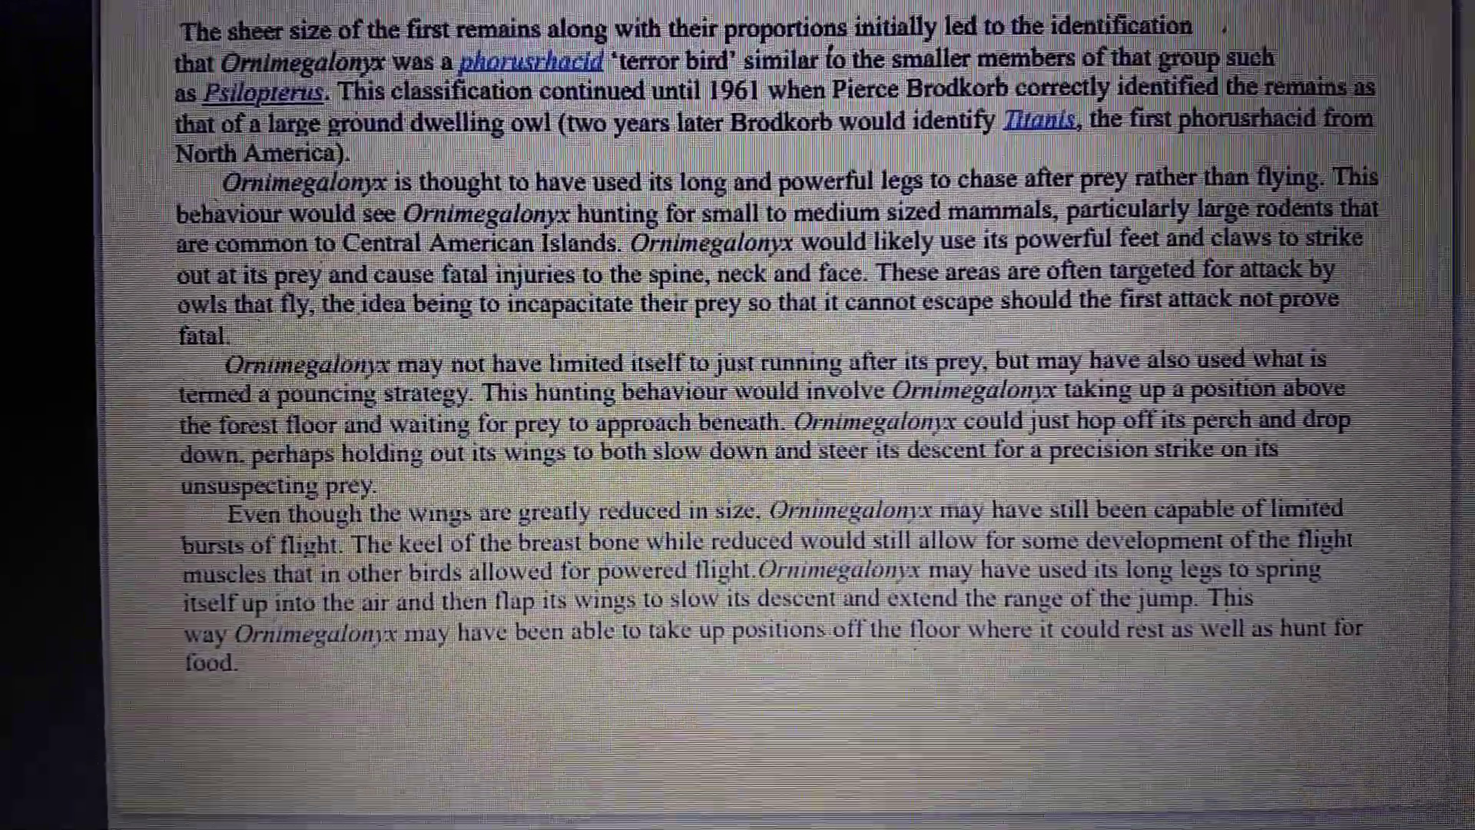